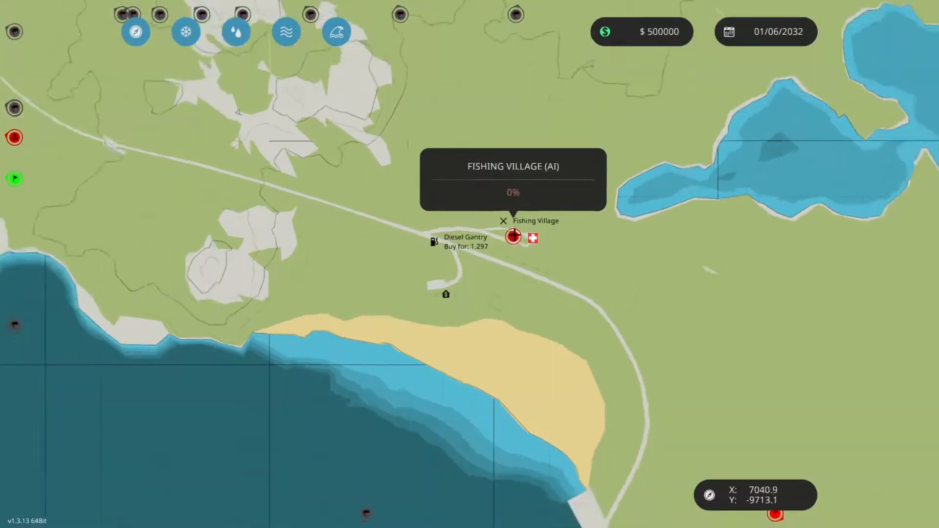
Step: Scroll down while approaching the gunboat's compact pilot seat
scroll(down, 3)
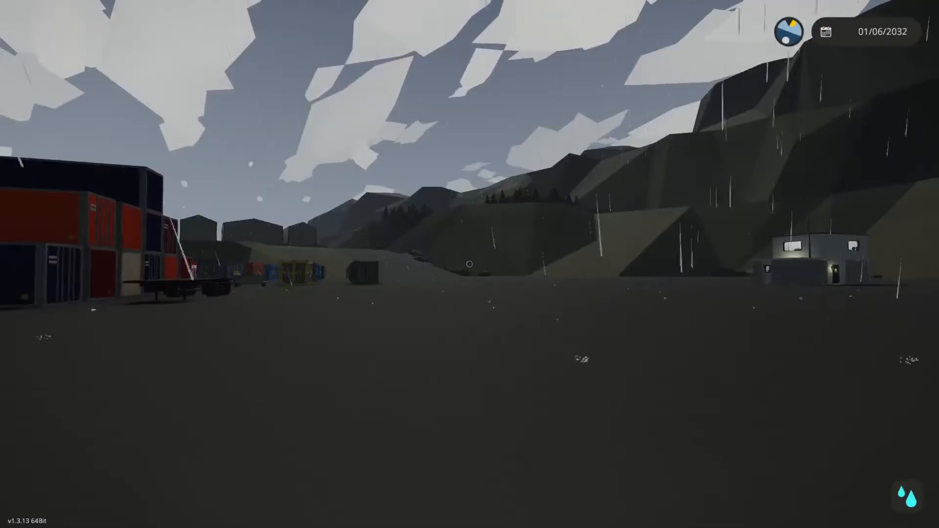
mouse_move(470, 264)
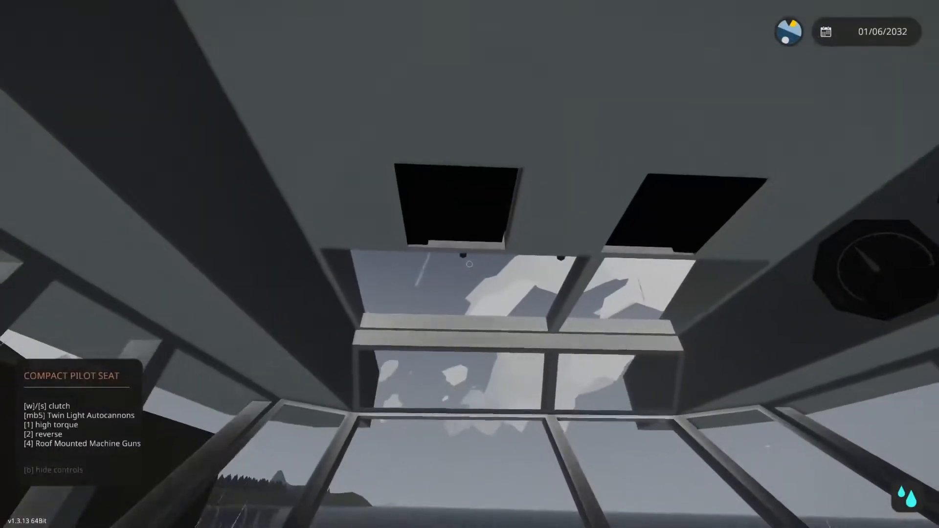
mouse_move(469, 264)
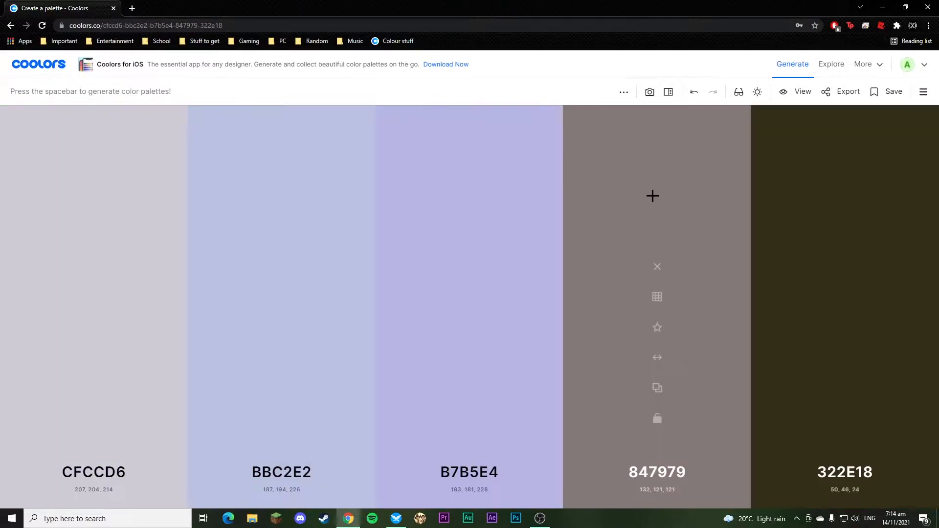
Step: Generate two new Coolors palettes and lock the E4E6C3 colour
key(space)
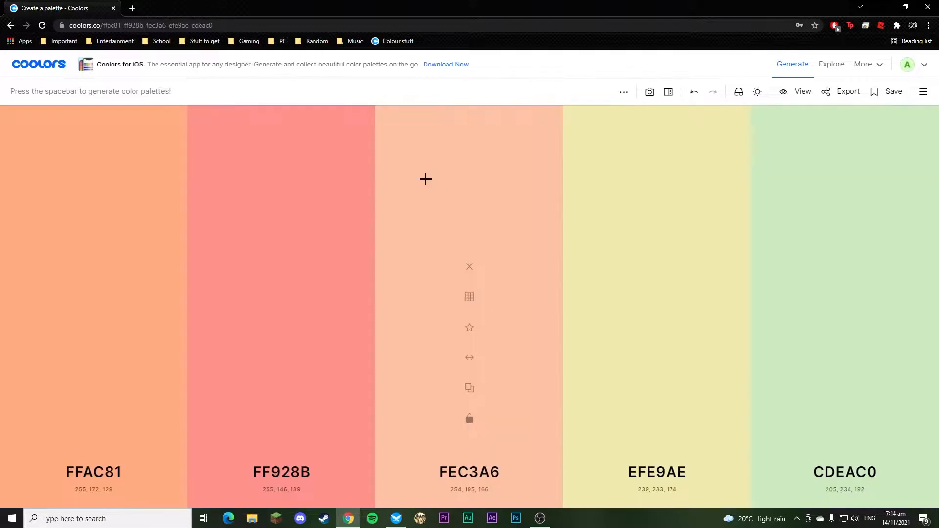
key(space)
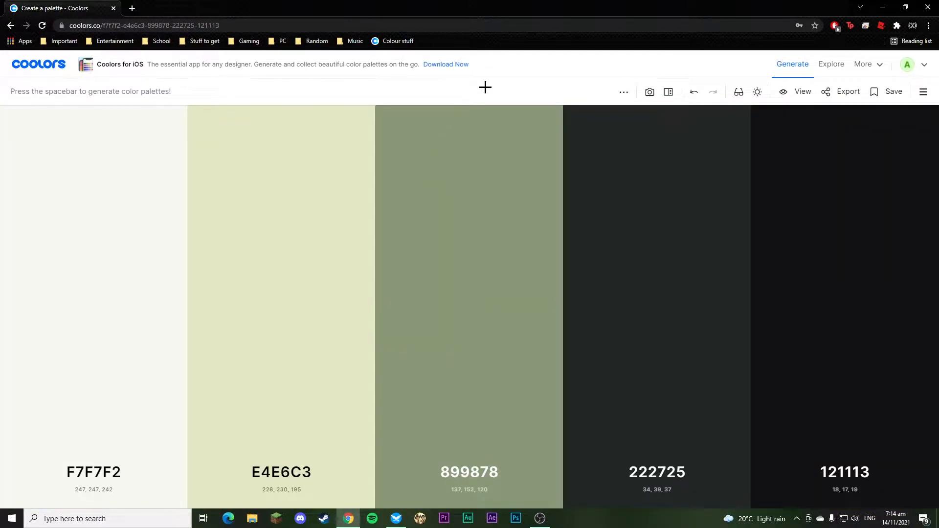
mouse_move(845, 430)
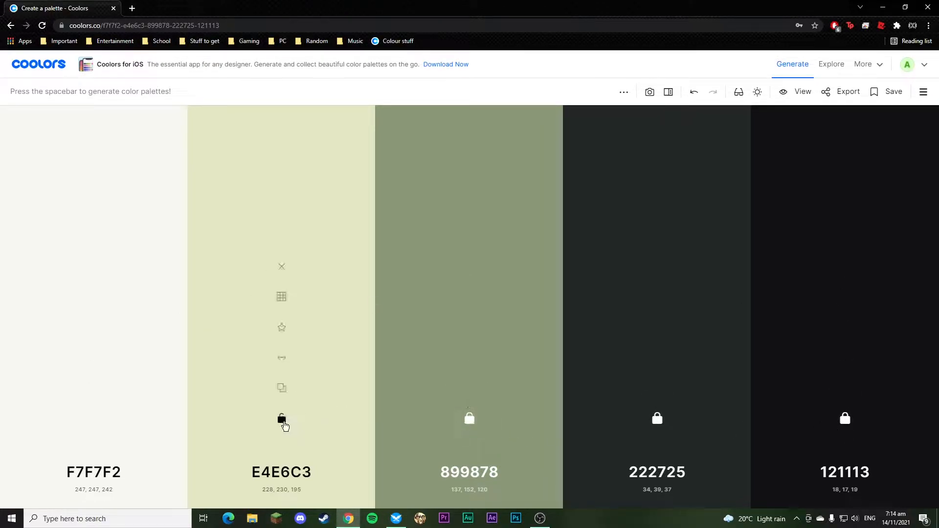
click(281, 418)
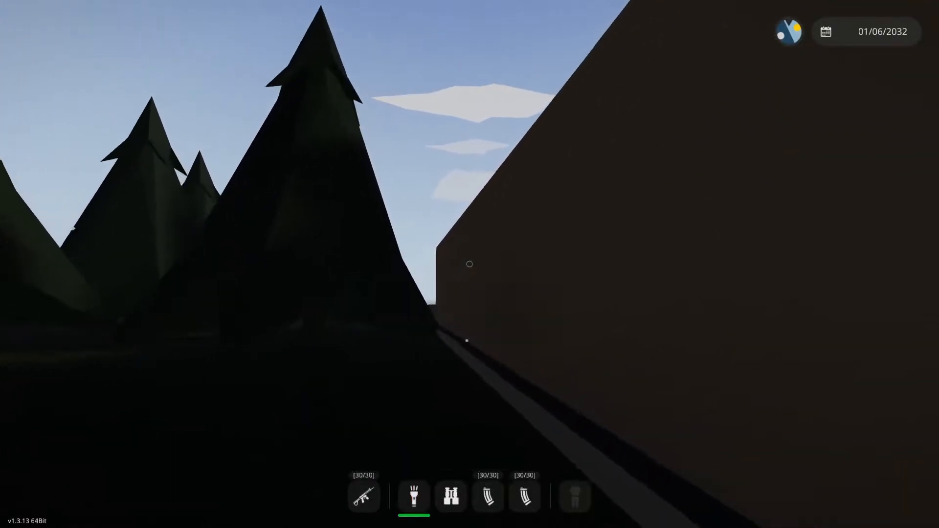
Step: Equip the rifle from the hotbar
click(363, 497)
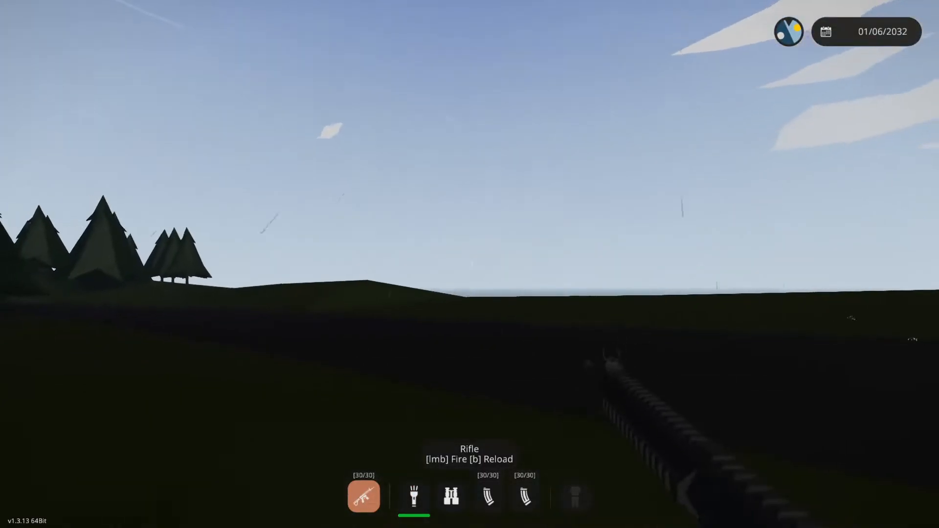
mouse_move(470, 265)
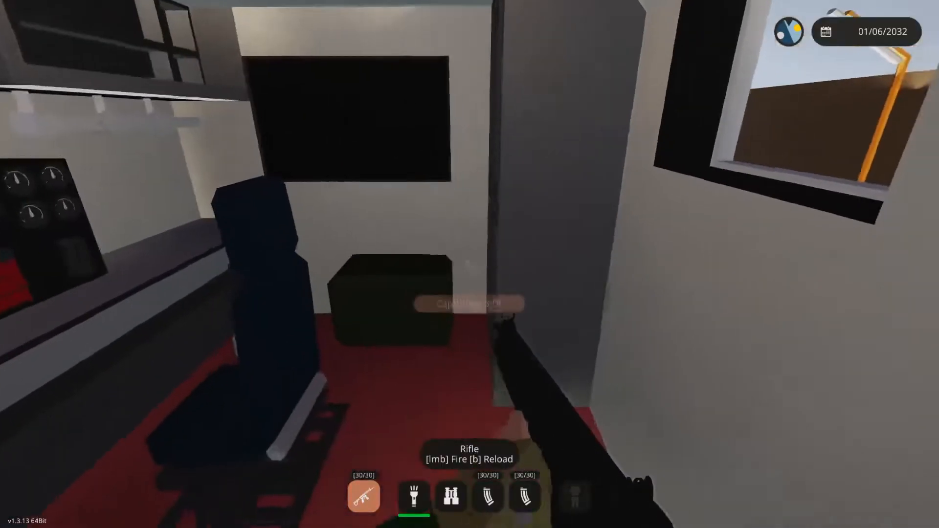
mouse_move(470, 264)
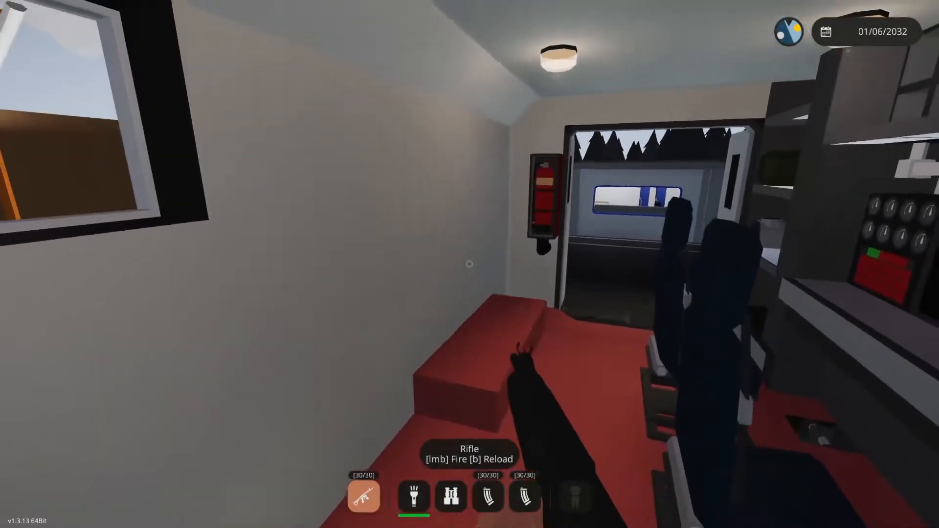
mouse_move(470, 265)
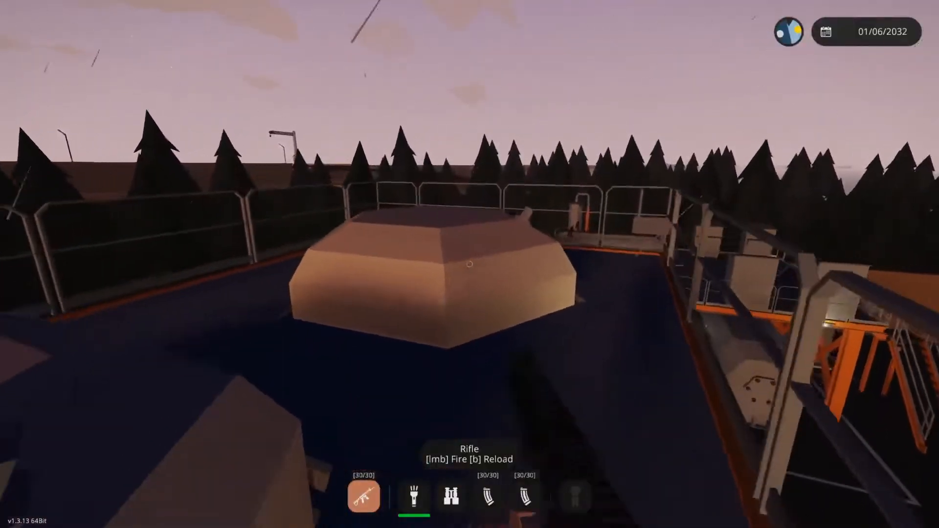
mouse_move(470, 264)
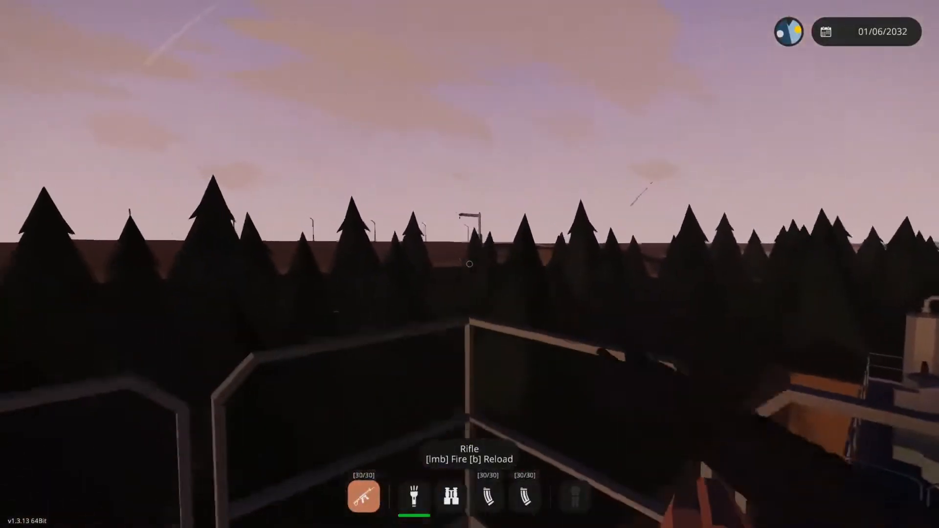
mouse_move(470, 264)
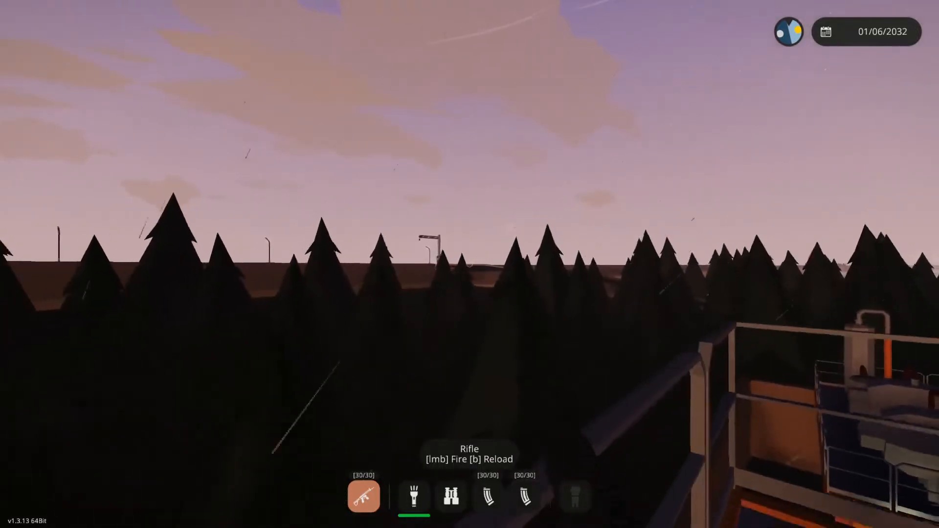
mouse_move(470, 265)
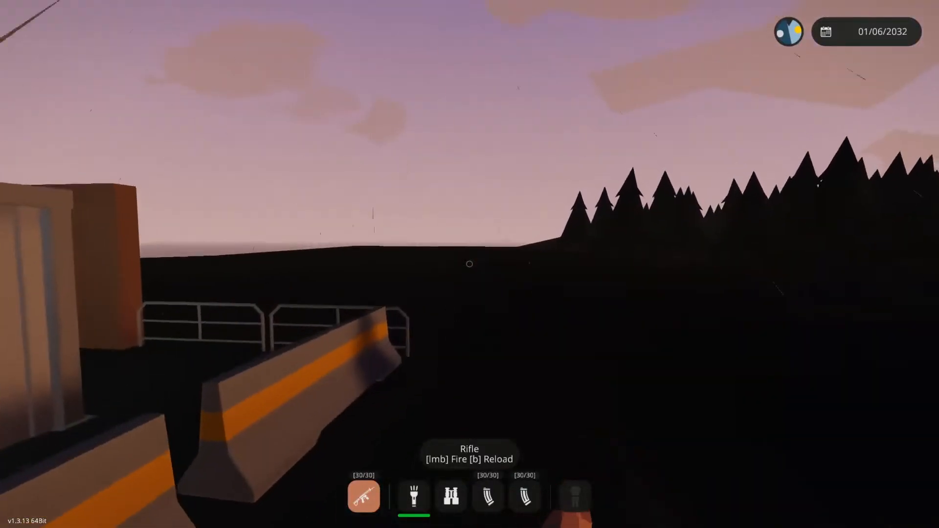
mouse_move(470, 264)
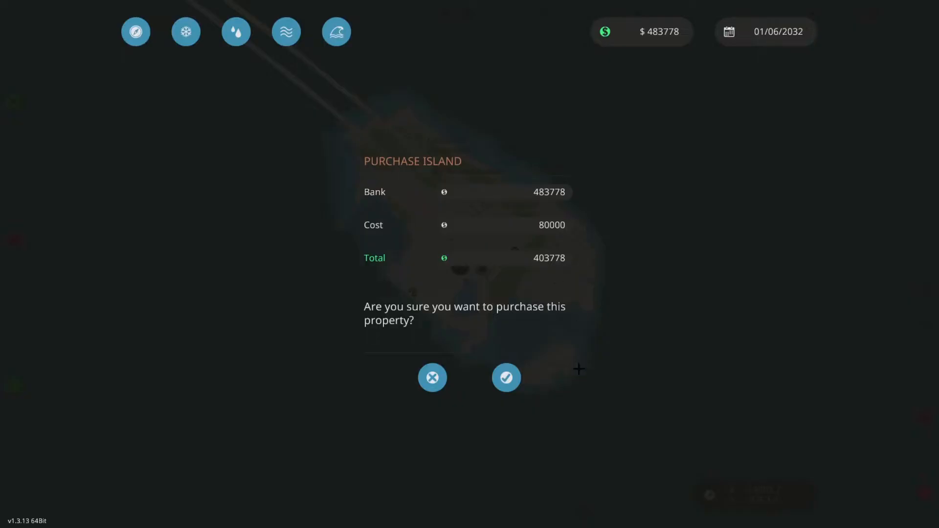
Step: Confirm the island purchase, leaving 403778 in the bank
click(506, 377)
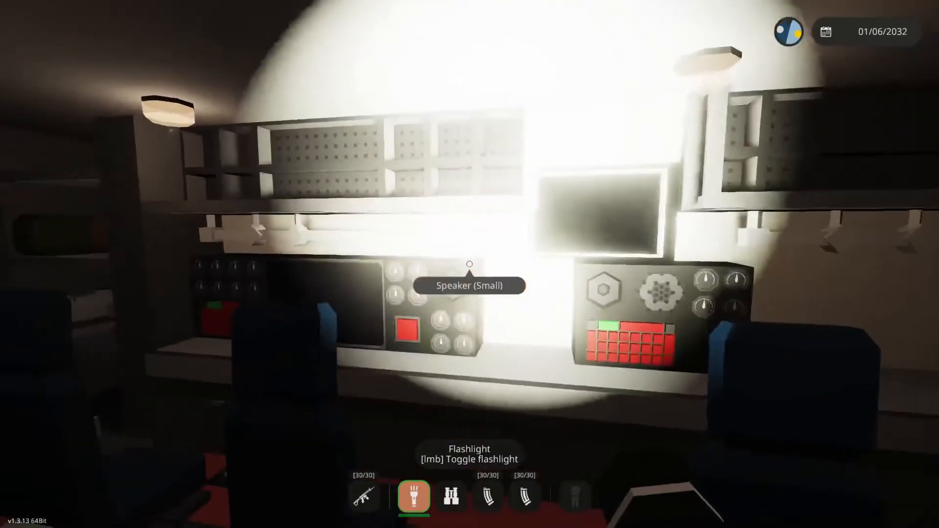
mouse_move(469, 264)
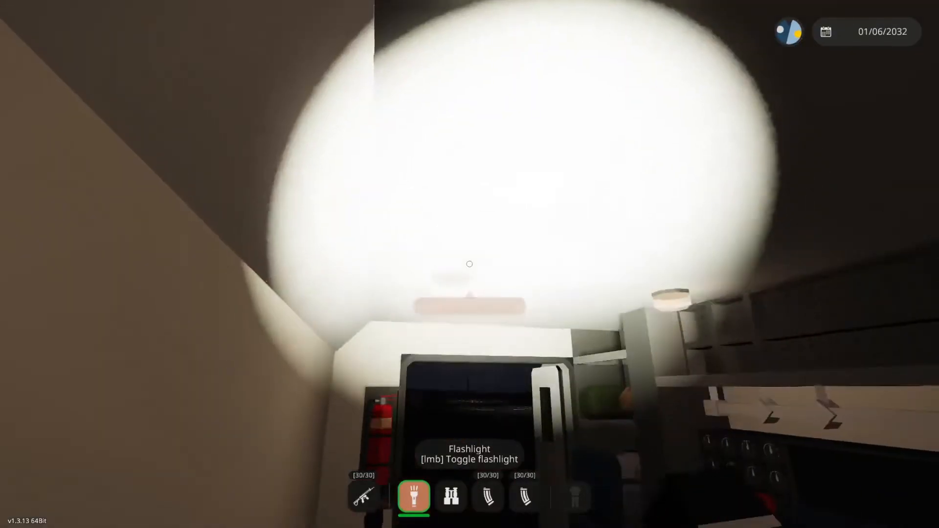